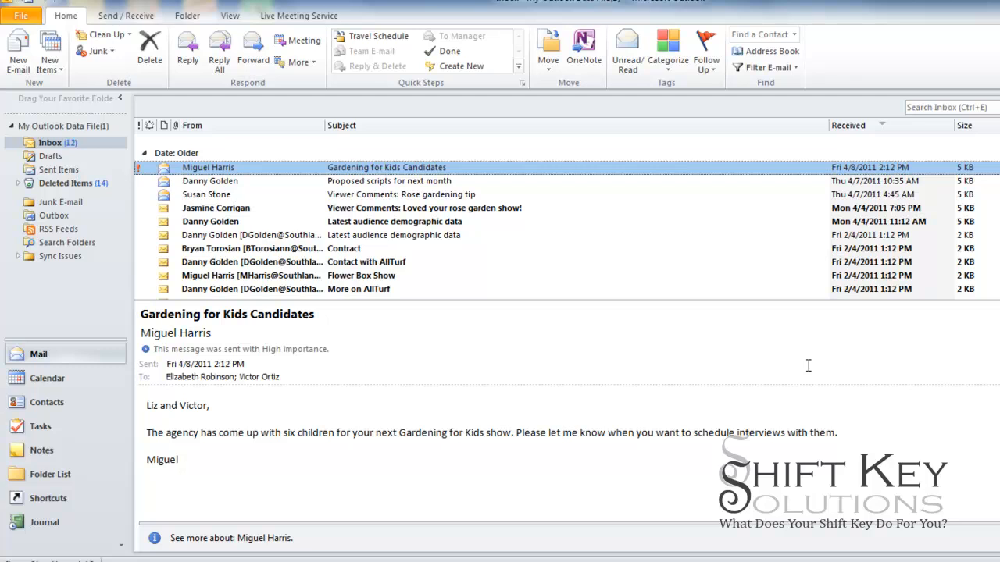
Start a new blank email message from the Home ribbon
left_click(17, 52)
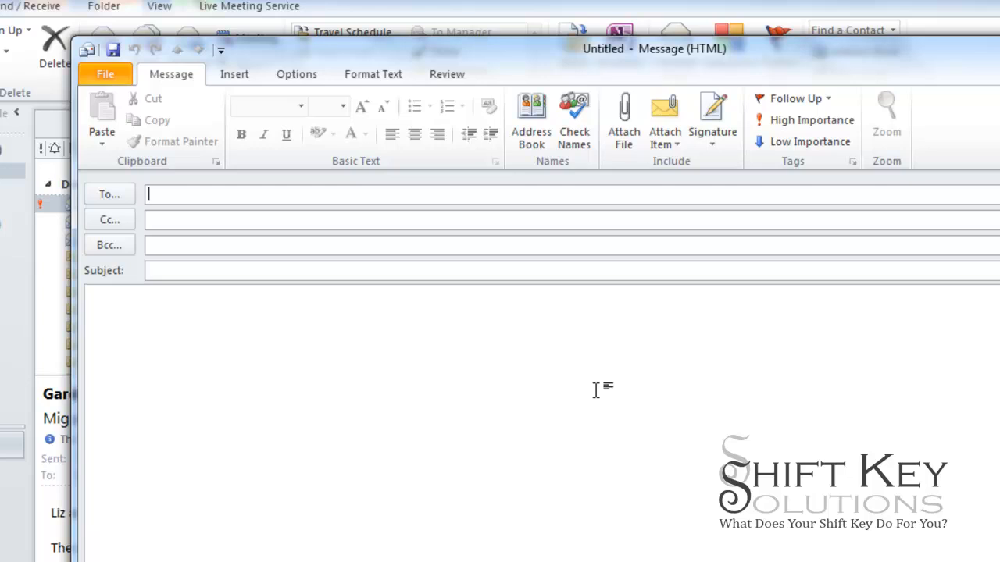
mouse_move(598, 353)
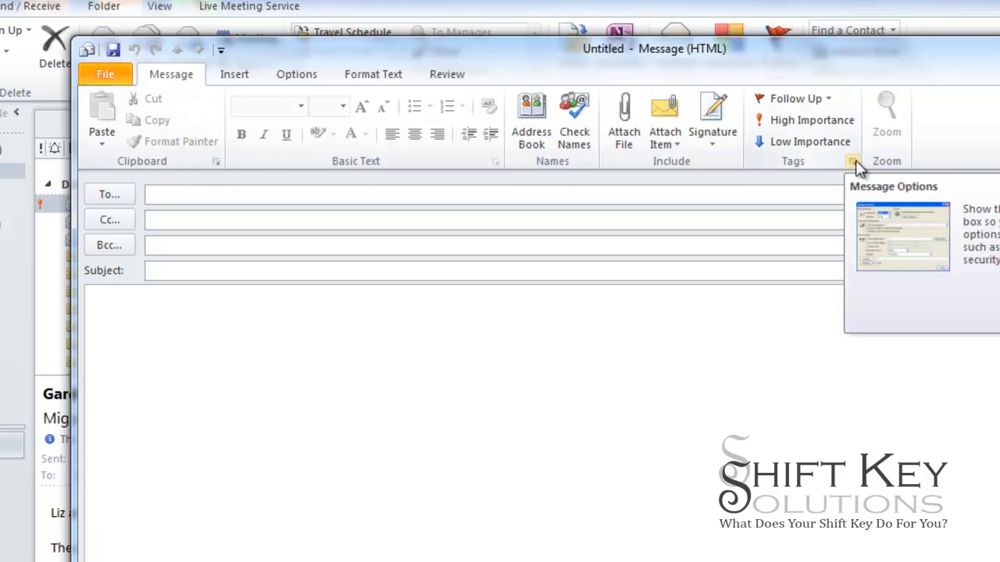
In the message's Properties dialog, enable Use voting buttons (Approve;Reject)
left_click(851, 161)
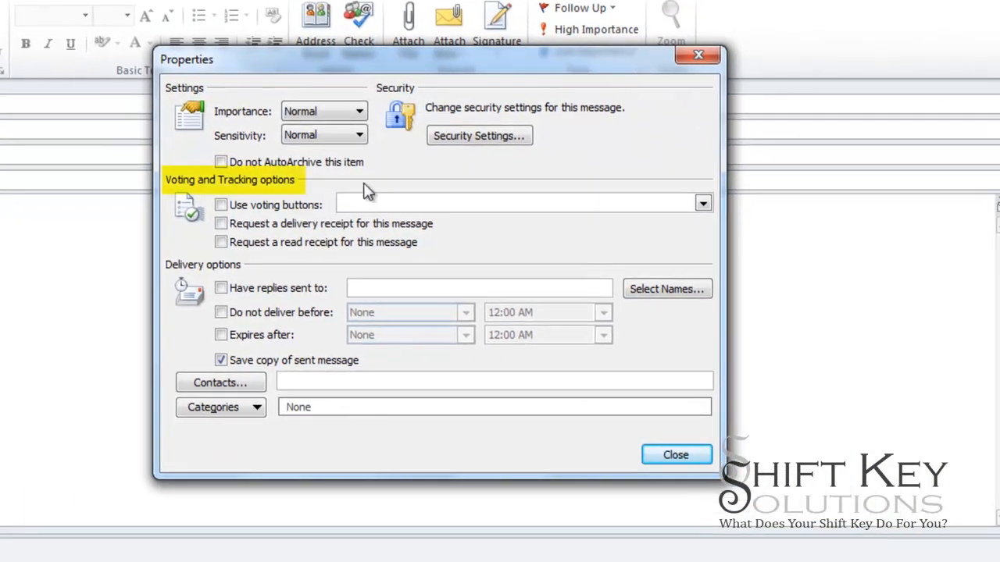
mouse_move(247, 194)
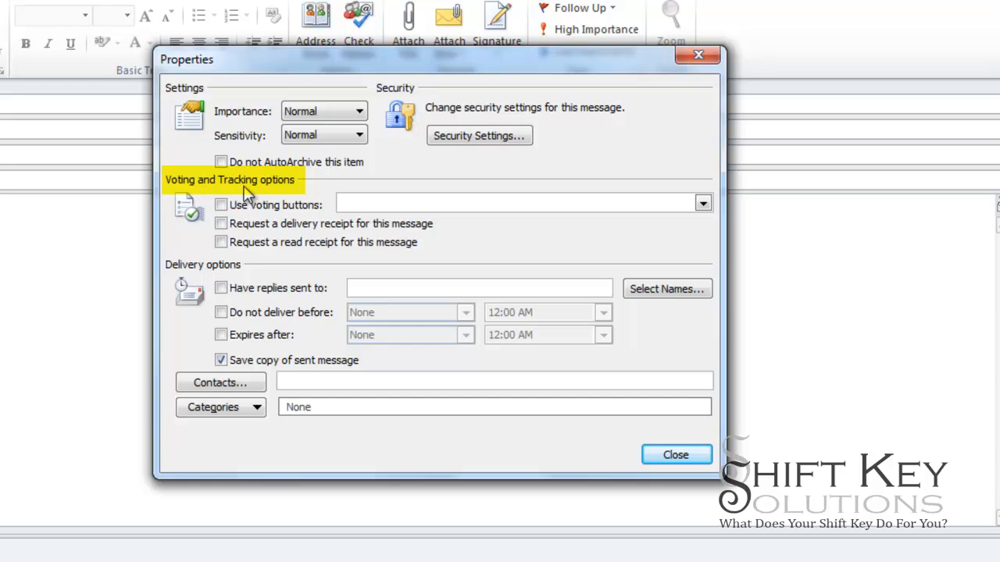
left_click(222, 205)
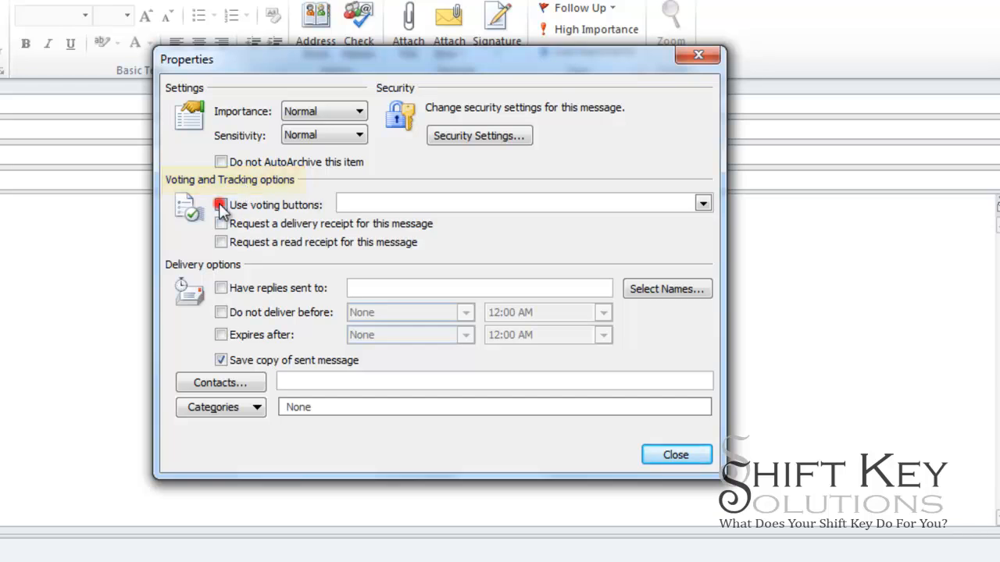
left_click(222, 205)
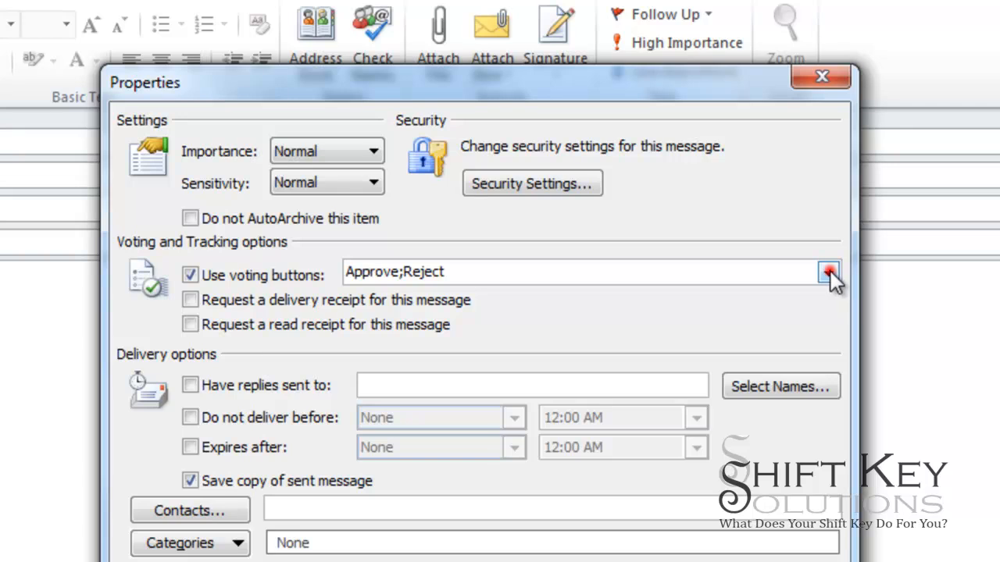
left_click(828, 272)
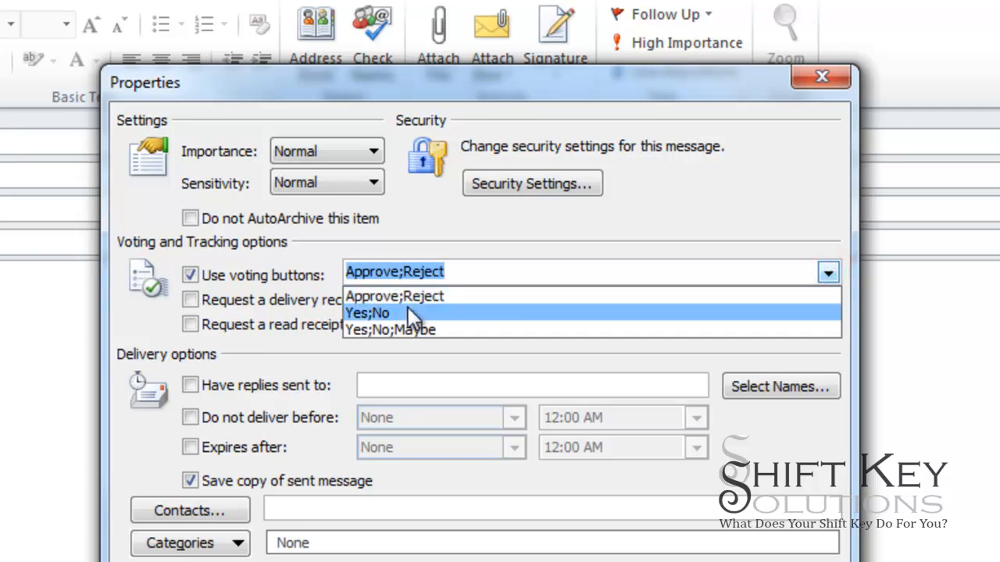
mouse_move(500, 329)
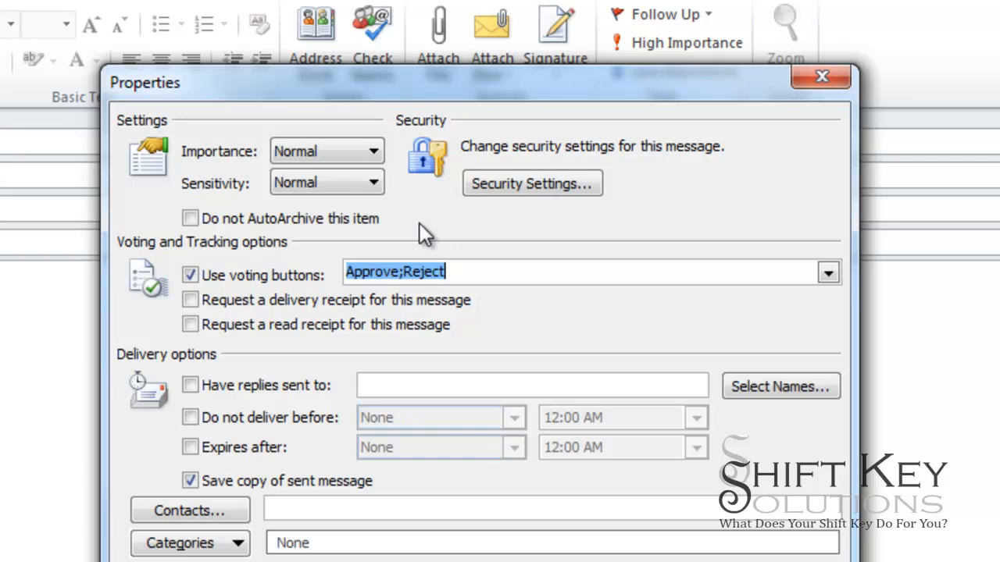
Set the voting buttons text to 'Coffee;Tea;Soda' and close the Properties dialog
type("C")
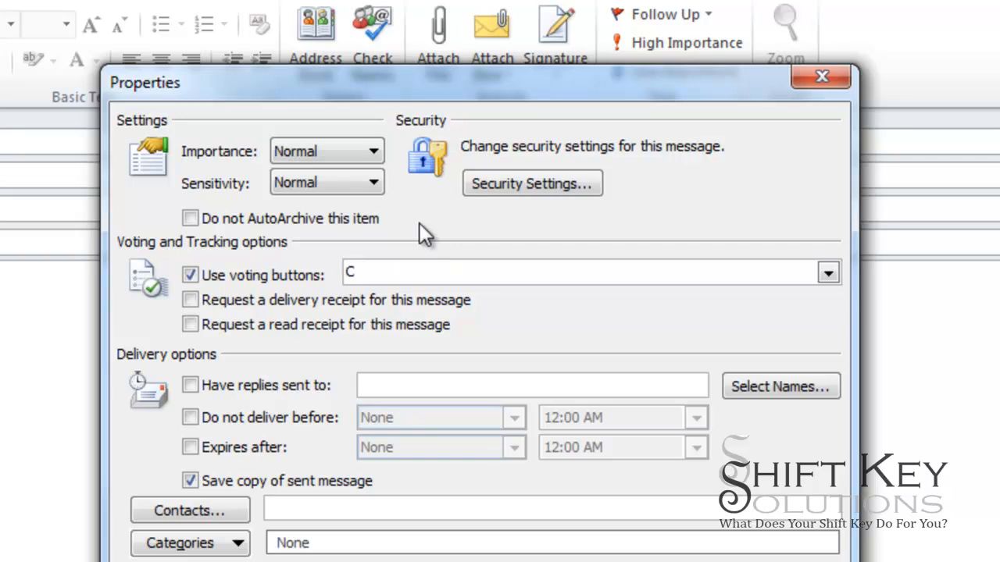
type("offee")
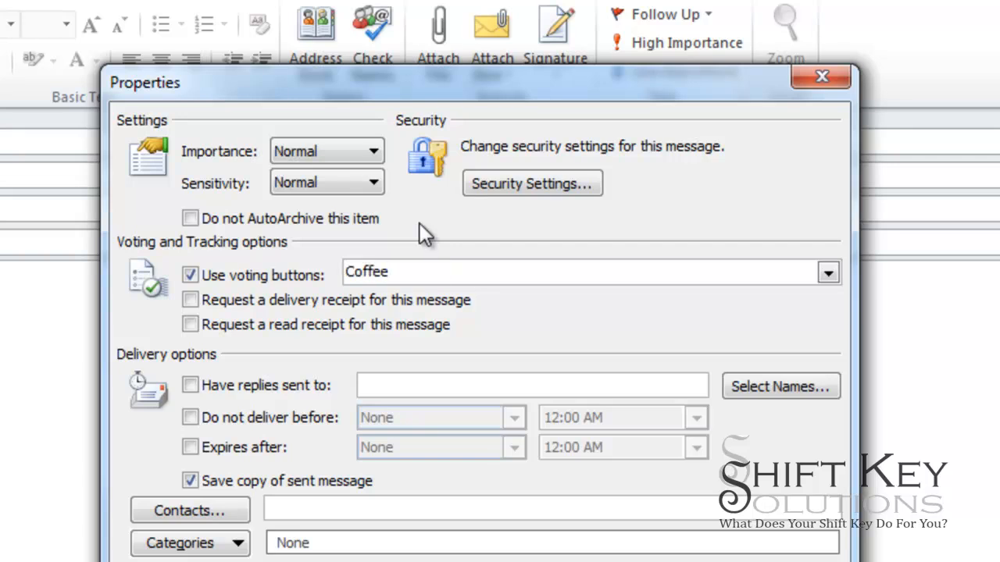
type(";")
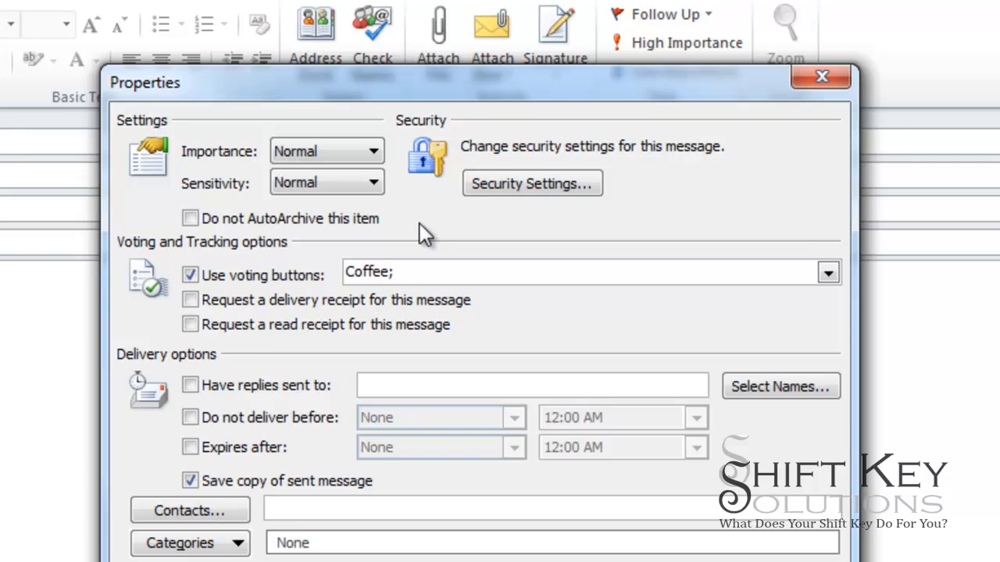
type("Tea")
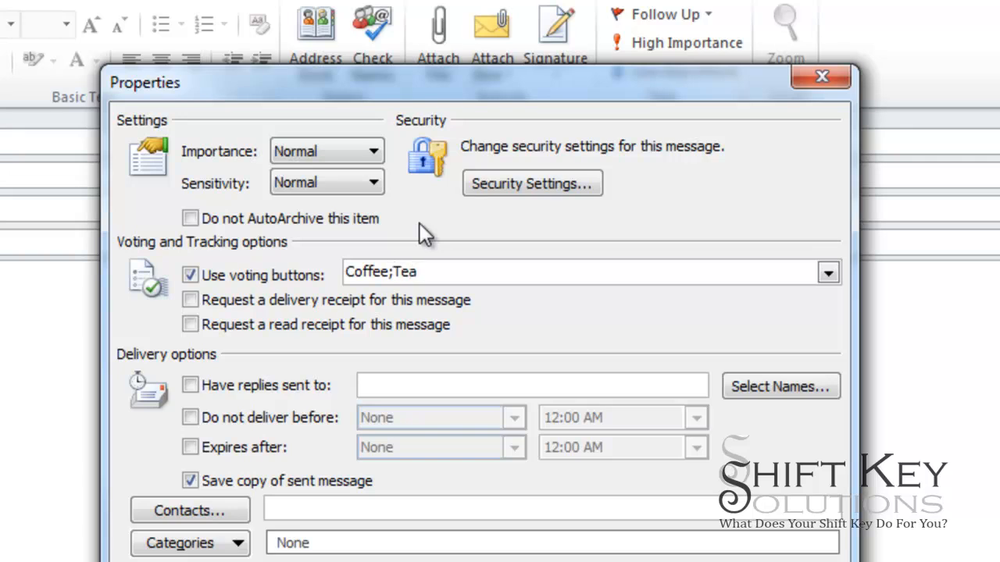
type(";So")
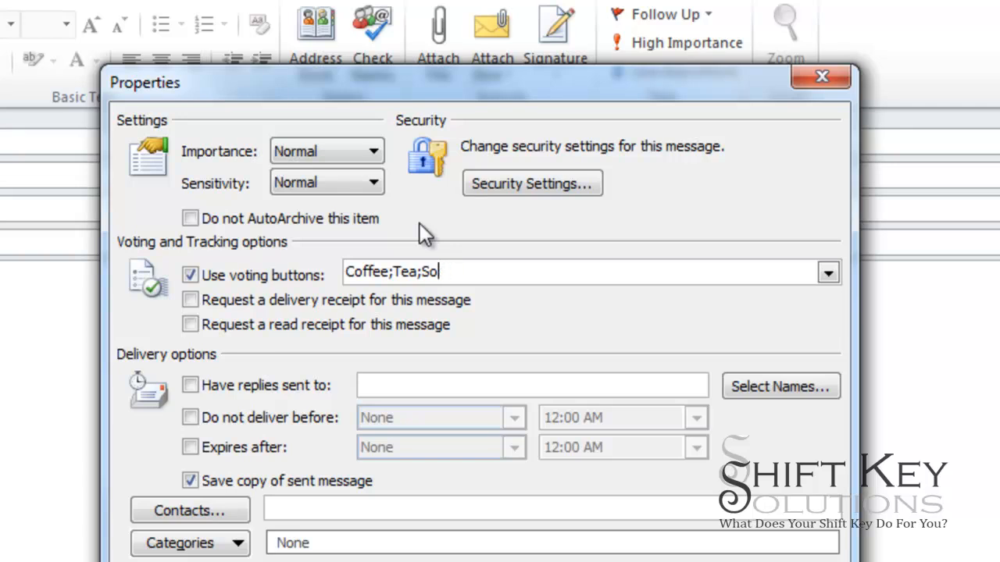
type("da")
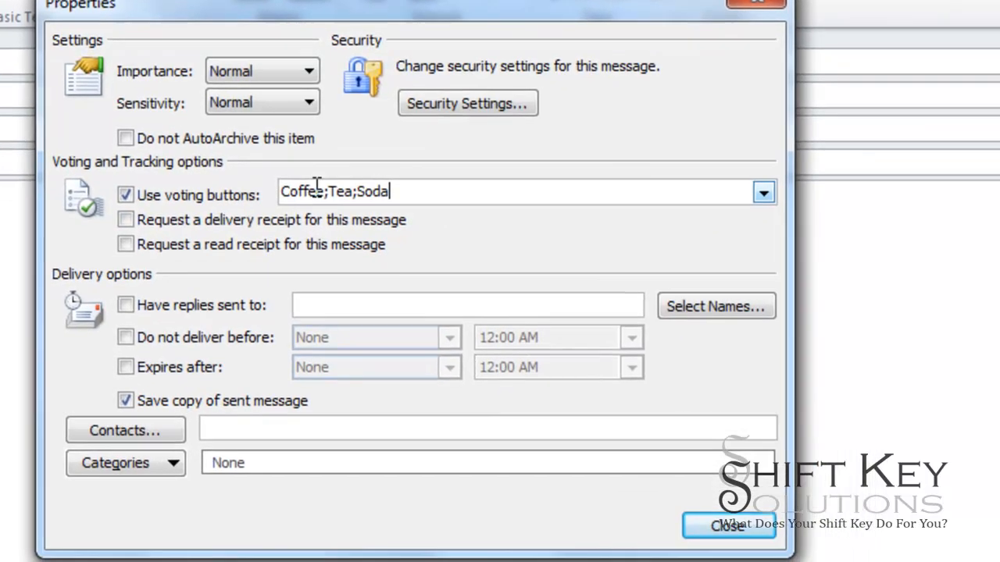
left_click(728, 525)
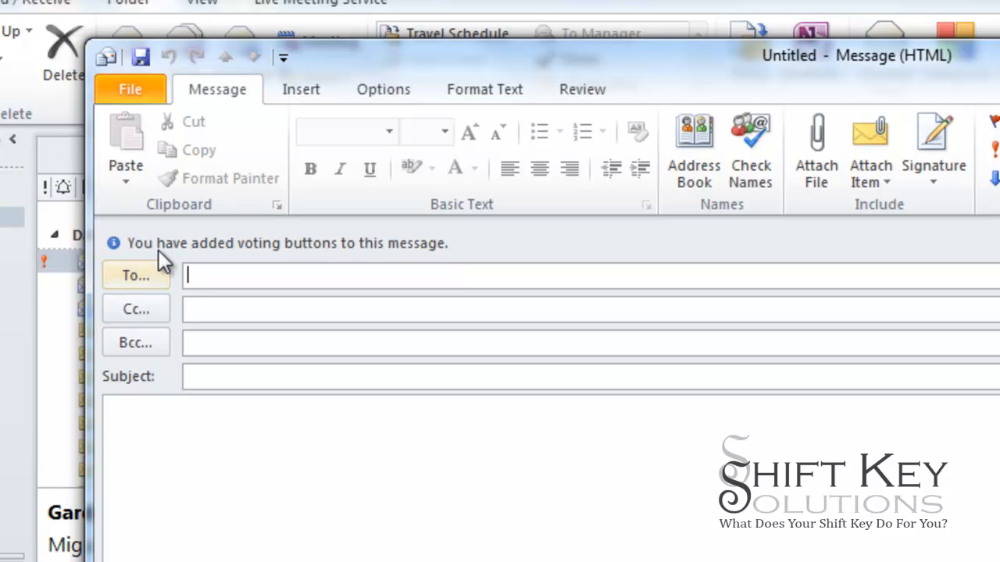
mouse_move(194, 263)
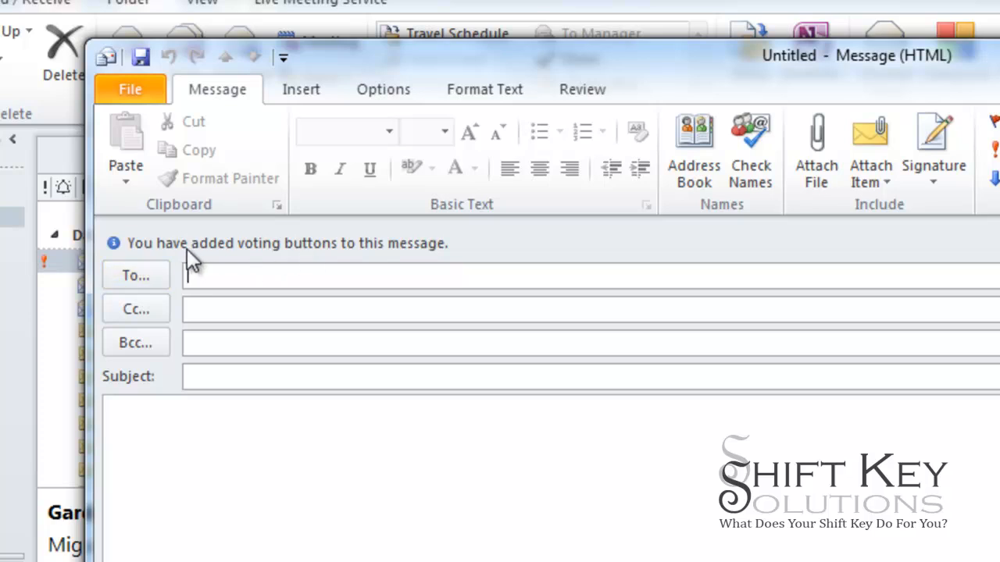
mouse_move(466, 266)
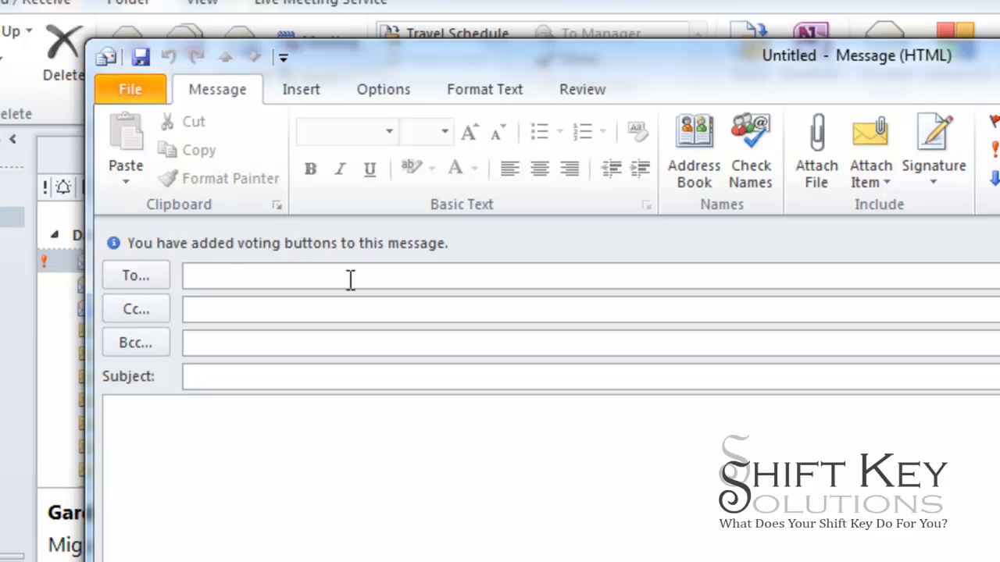
mouse_move(475, 275)
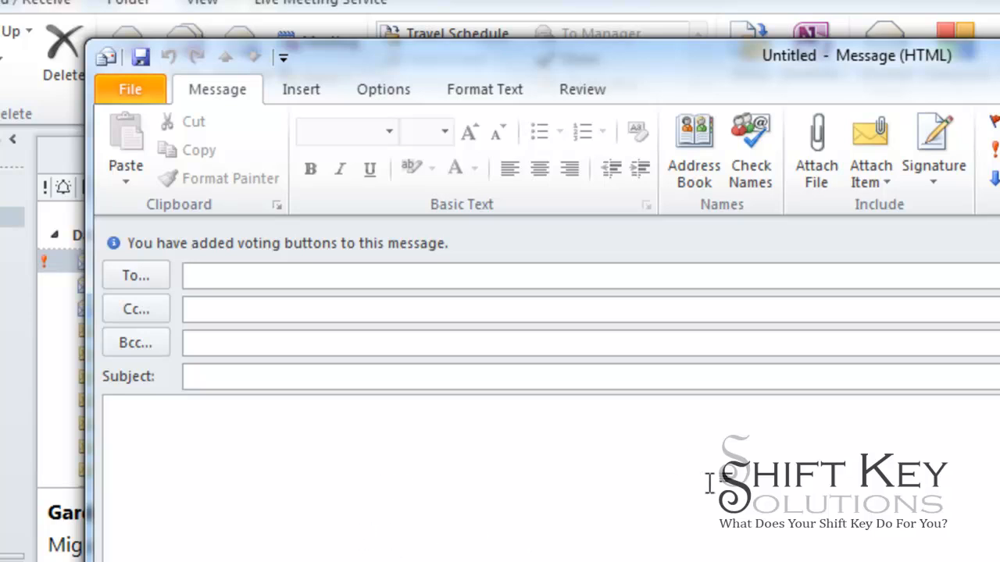
left_click(430, 275)
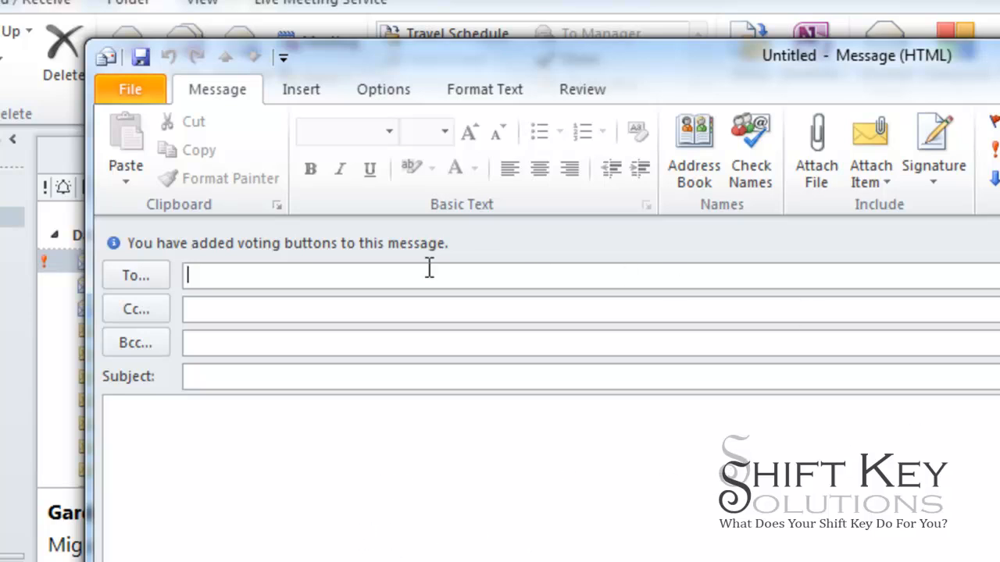
mouse_move(569, 253)
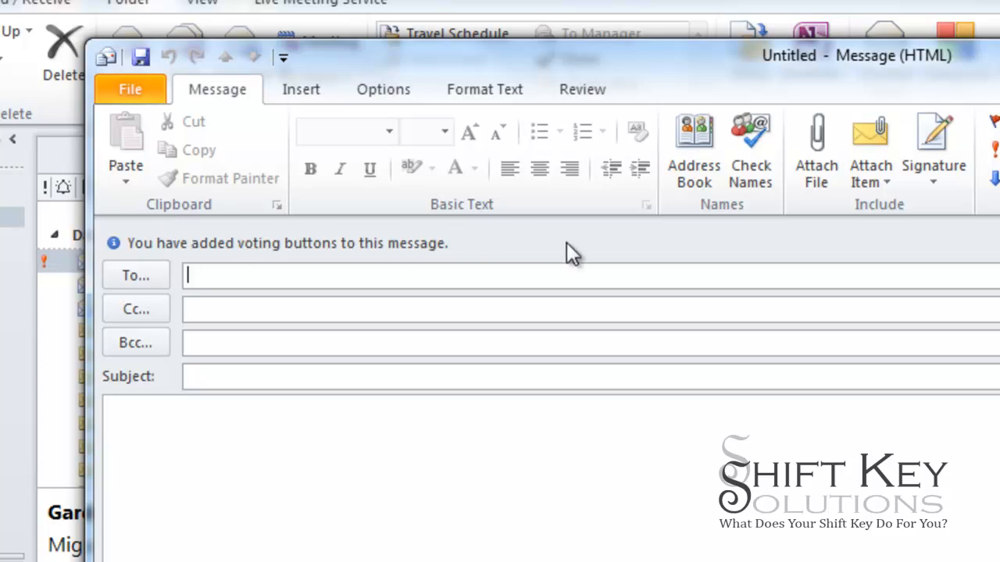
mouse_move(219, 250)
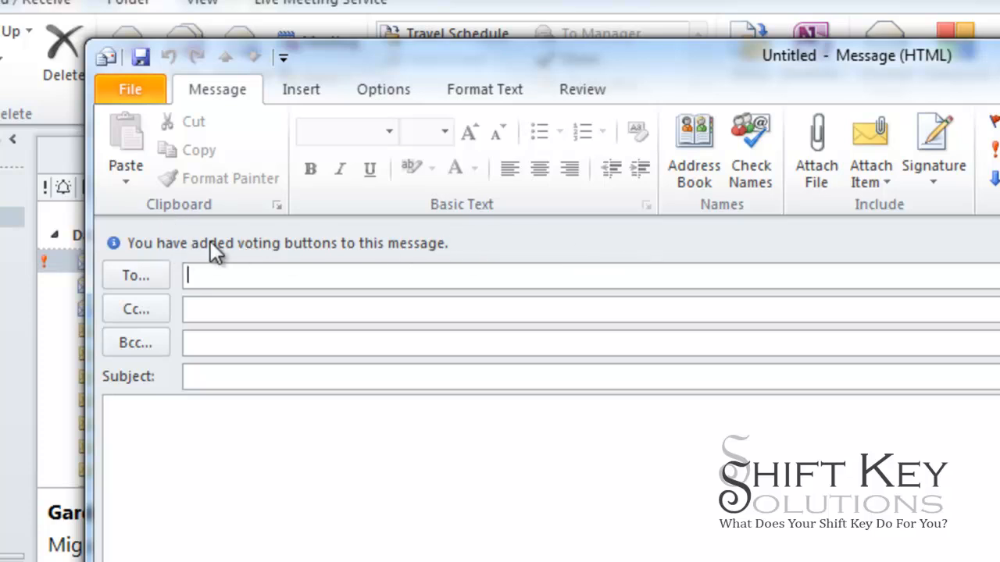
mouse_move(602, 258)
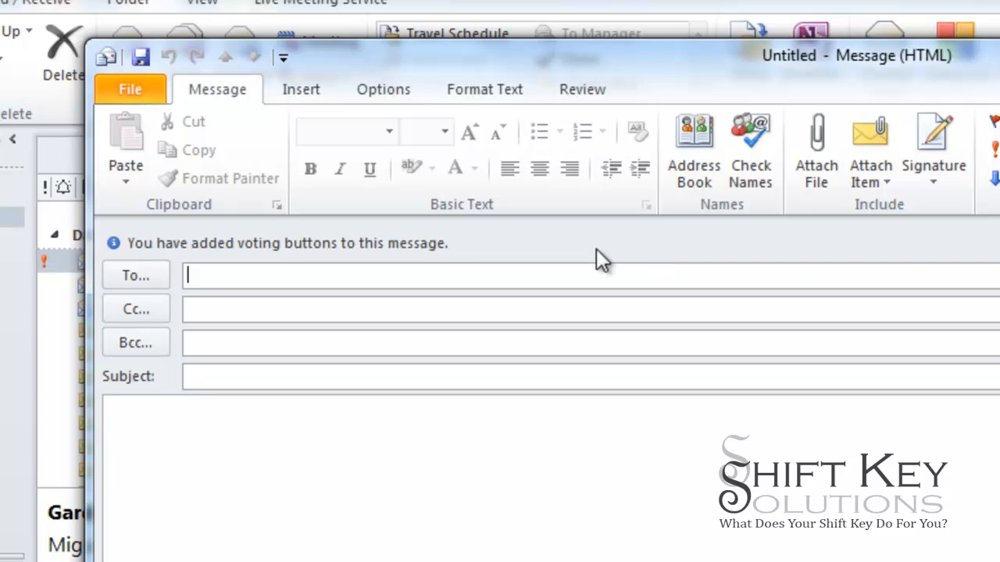
mouse_move(200, 250)
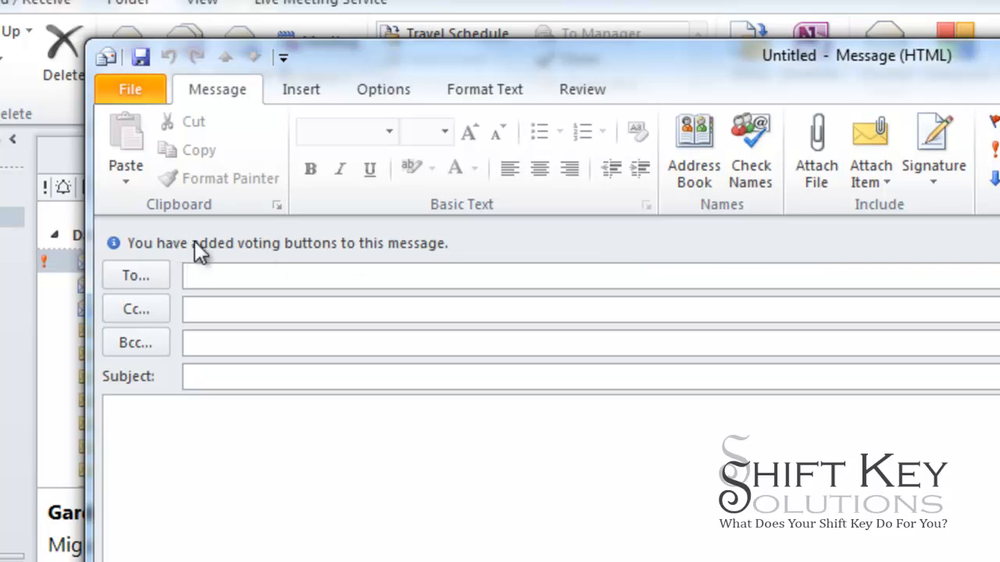
mouse_move(362, 231)
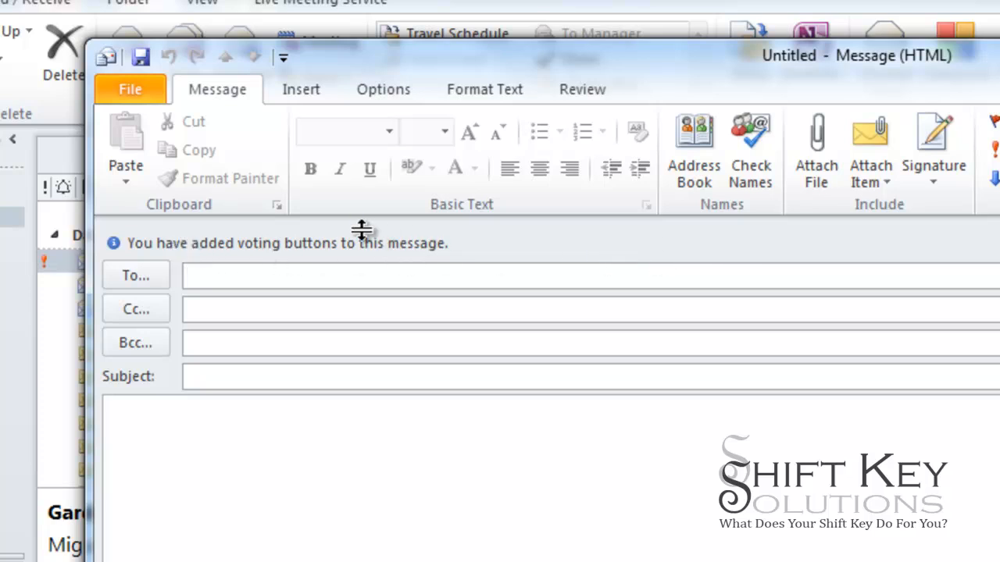
mouse_move(219, 228)
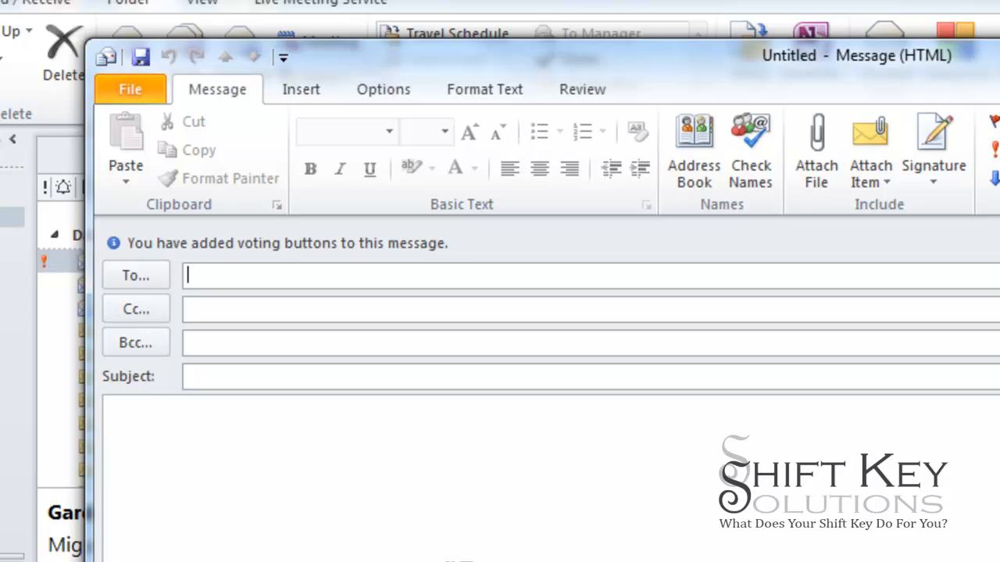
mouse_move(637, 447)
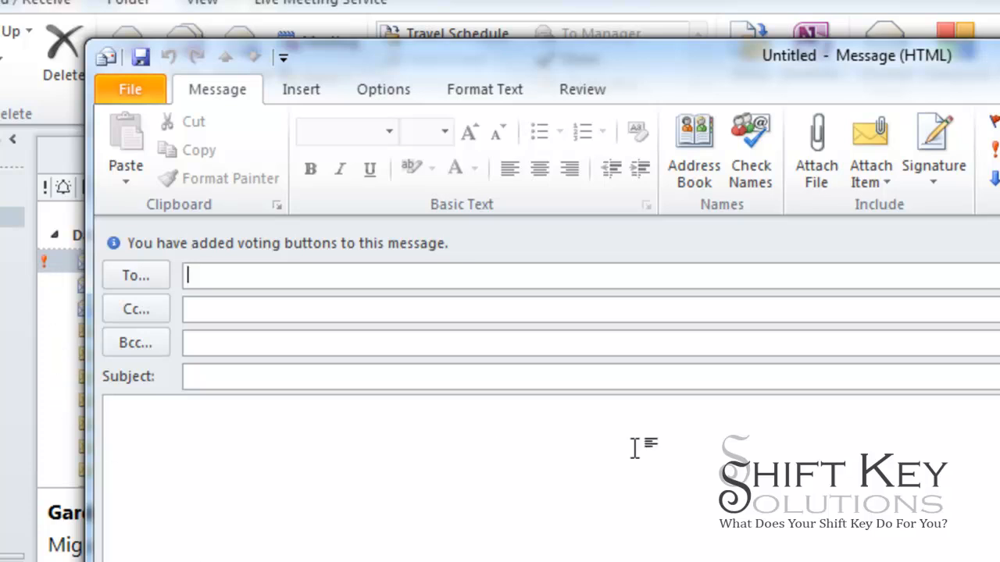